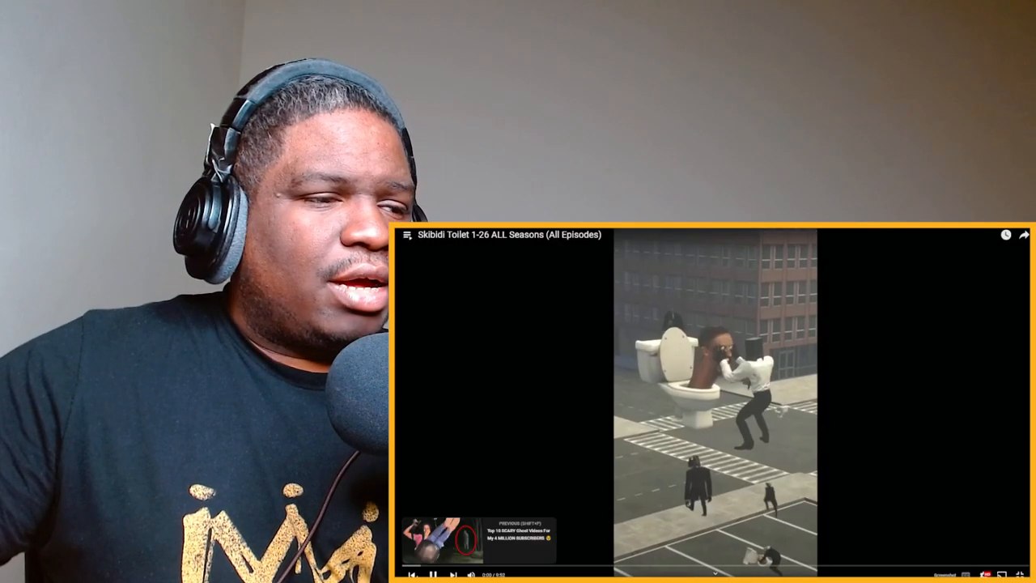
- Play the suggested Top 10 SCARY Ghost Videos For My 4 MILLION SUBSCRIBERS video from the up-next card
click(450, 538)
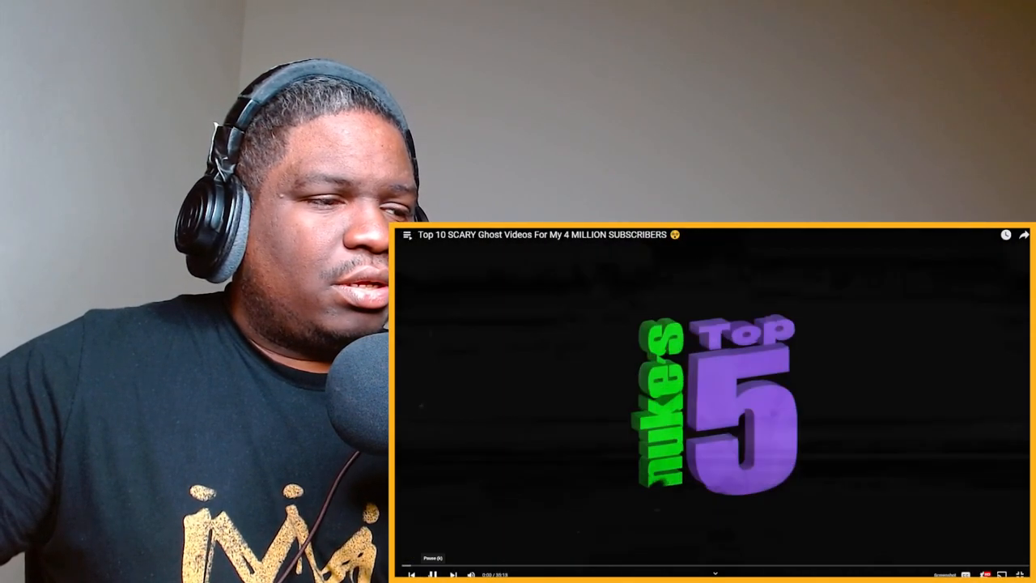